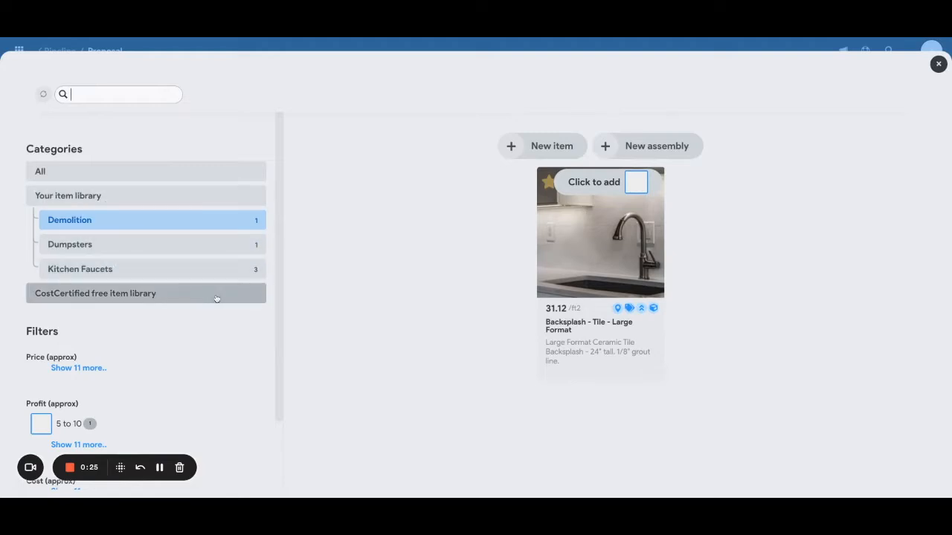
mouse_move(208, 247)
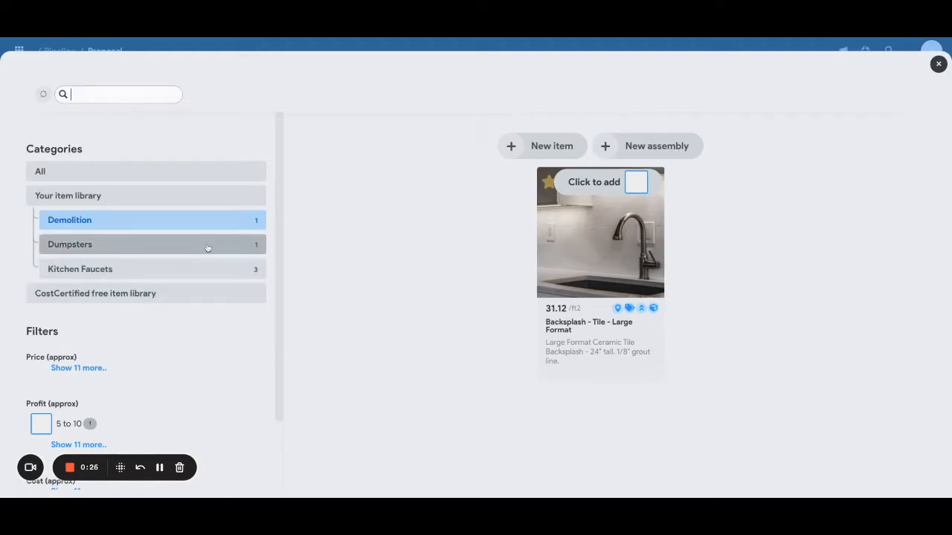
Add Construction Dumpster Hire, 10 Yard from the Dumpsters category to the estimate.
click(70, 244)
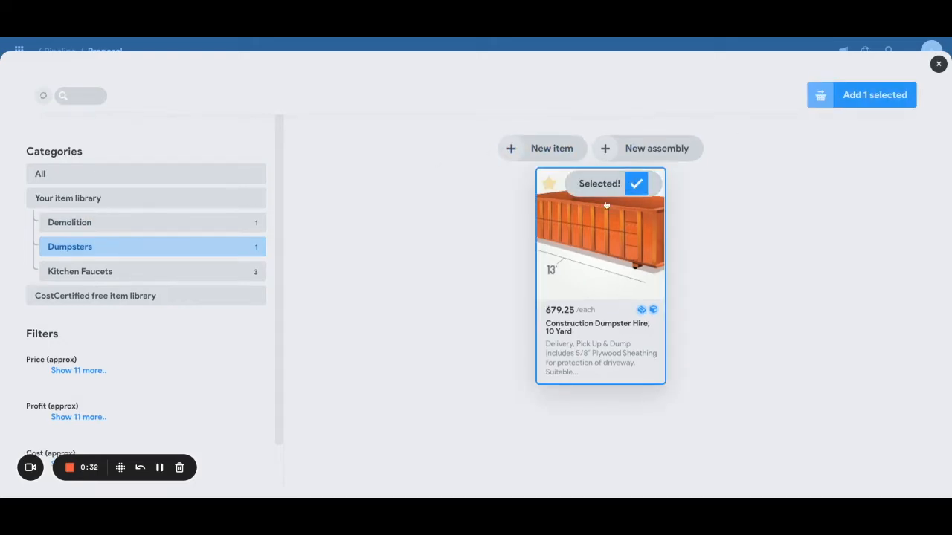
click(875, 96)
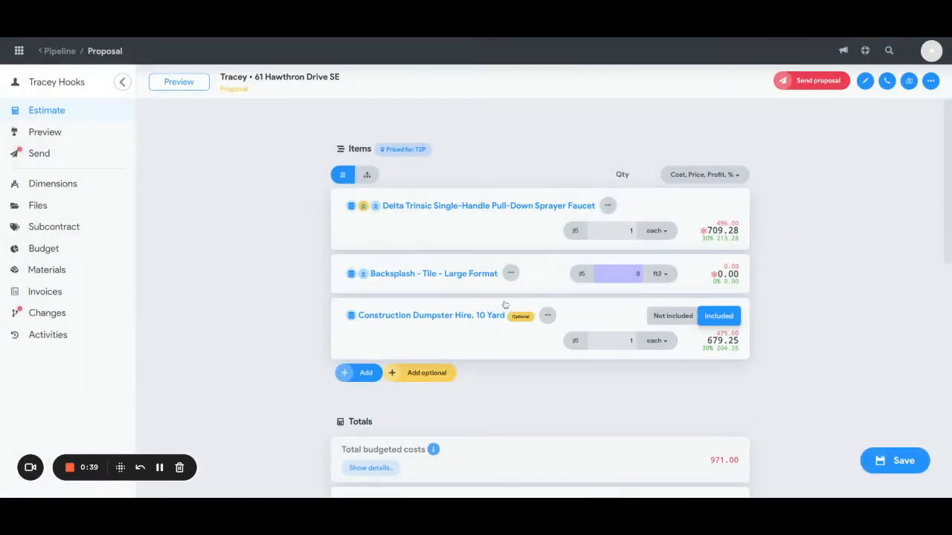
mouse_move(503, 327)
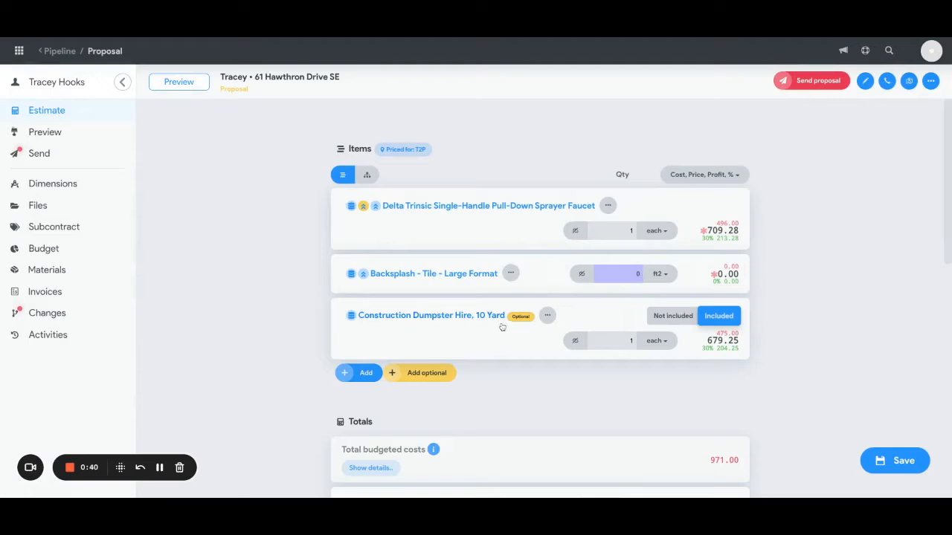
mouse_move(675, 305)
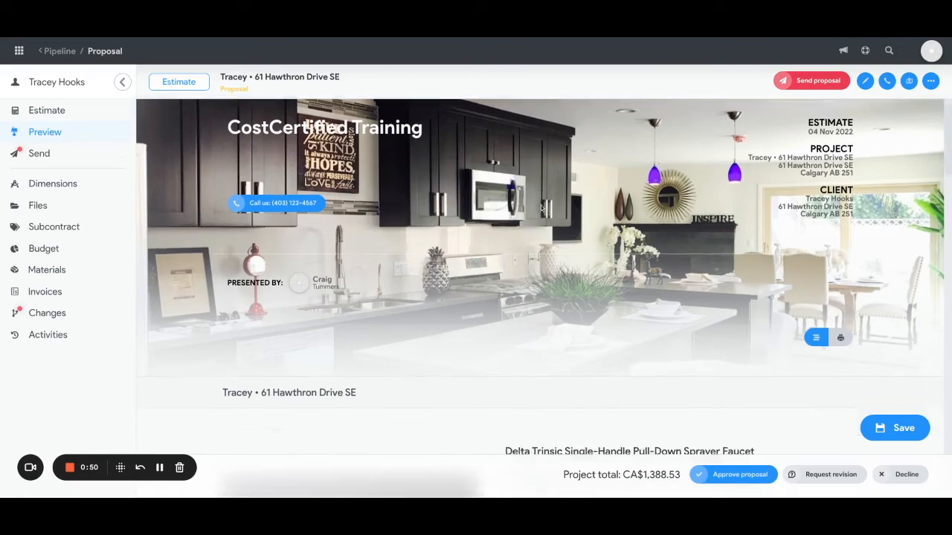
Decline the optional dumpster in the proposal preview, dropping the total to CA$709.28.
scroll(down, 3)
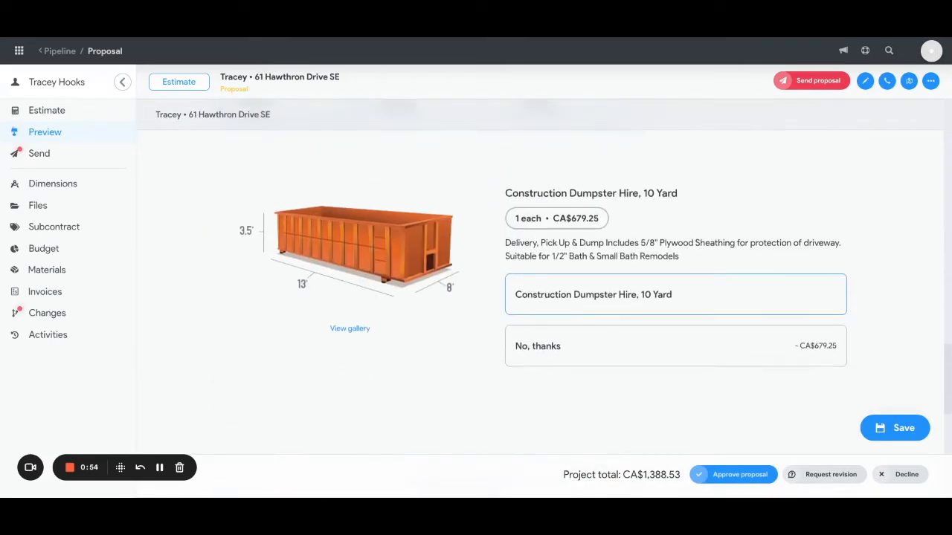
scroll(down, 3)
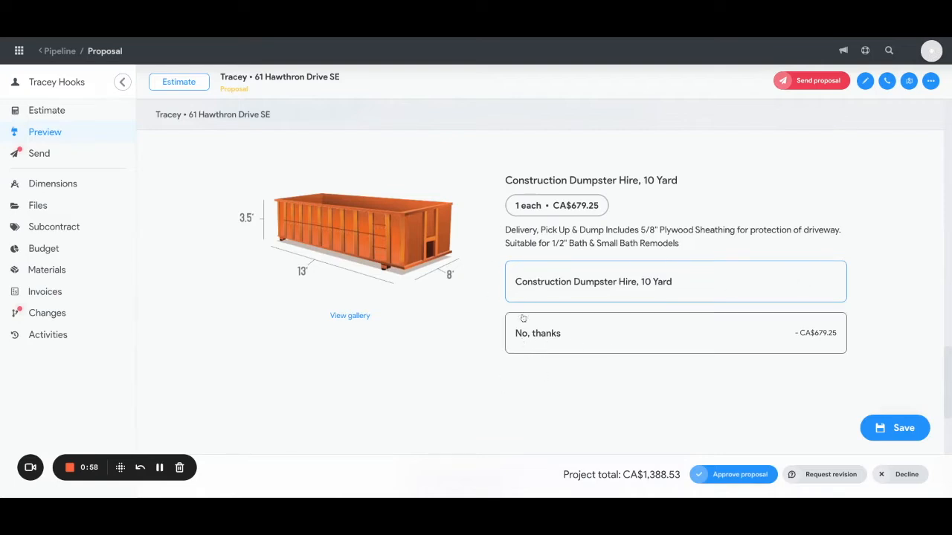
mouse_move(559, 336)
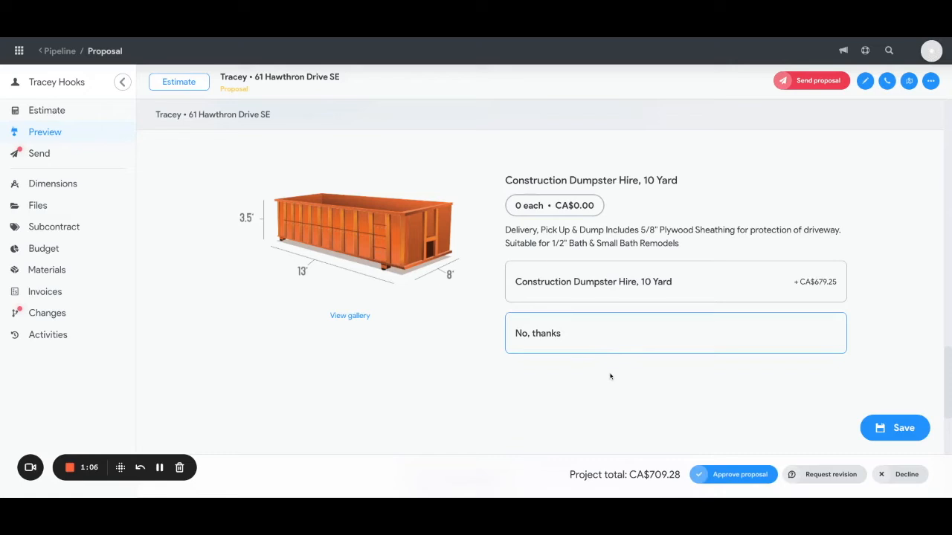
click(179, 82)
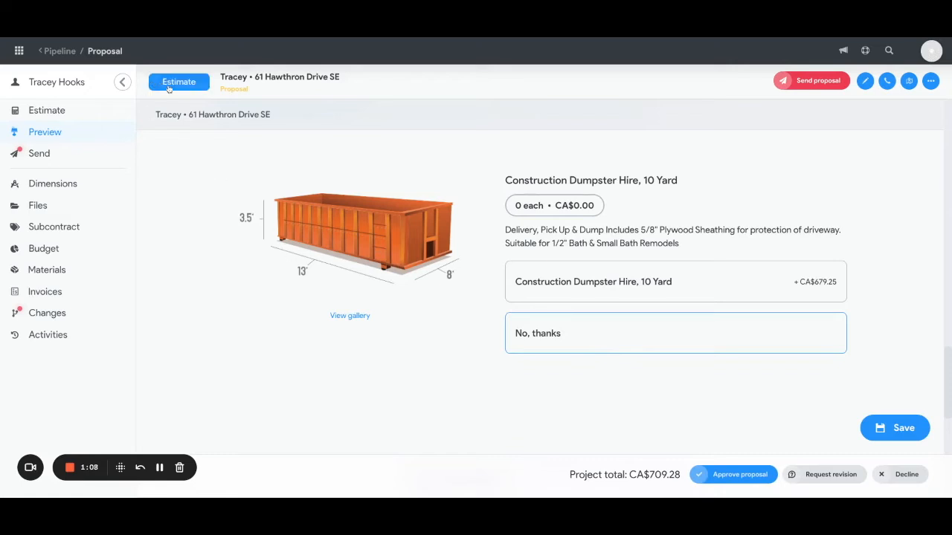
Return to the estimate and start adding another optional item from the library.
click(178, 82)
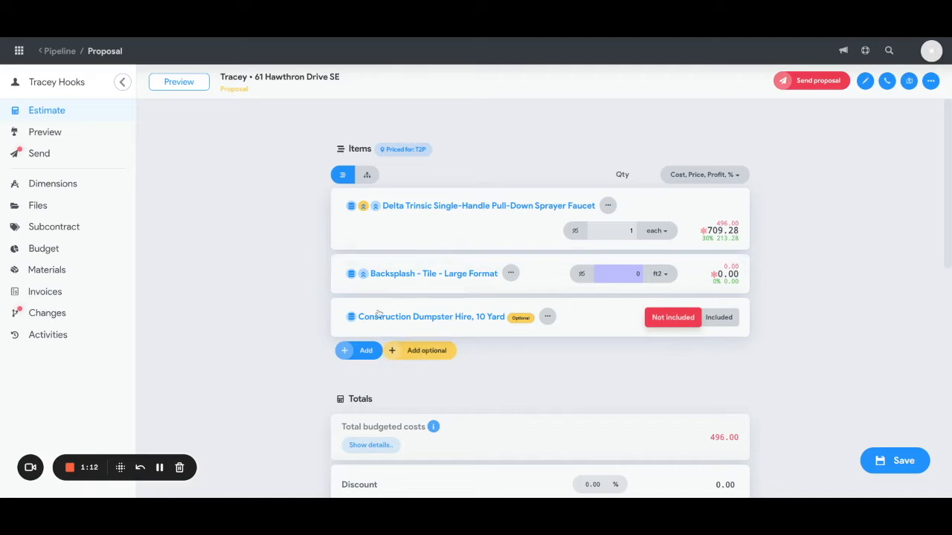
click(366, 351)
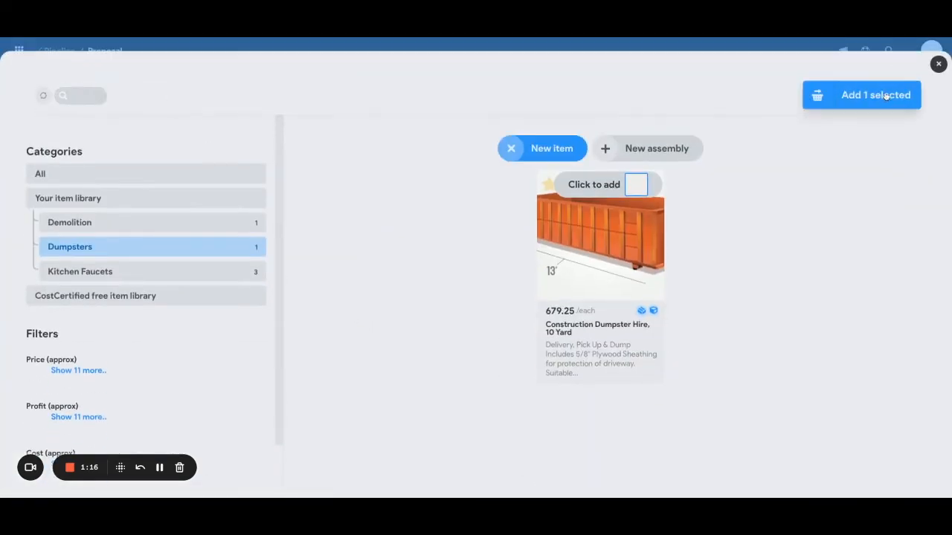
Create a new item named Dumpster and tick 'Make this item optional?'.
click(861, 96)
text(D)
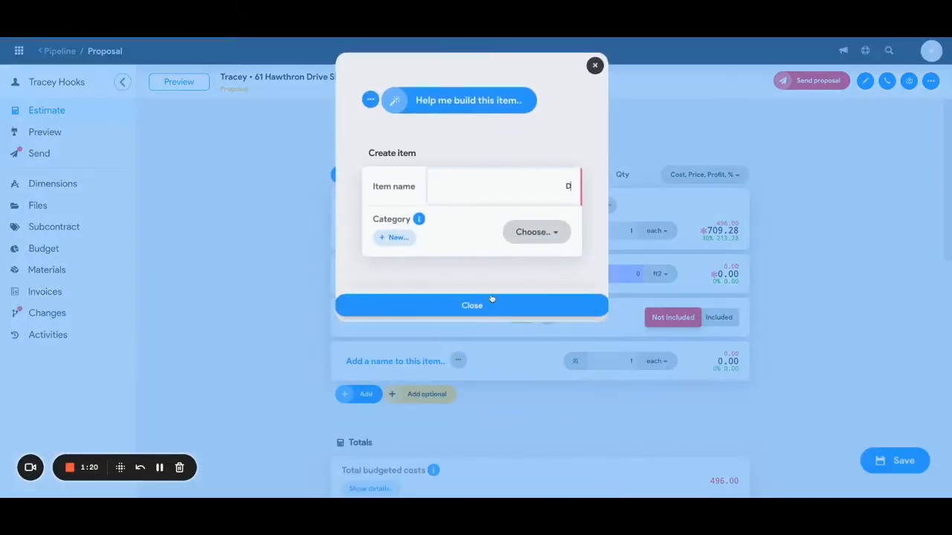
text(umpster)
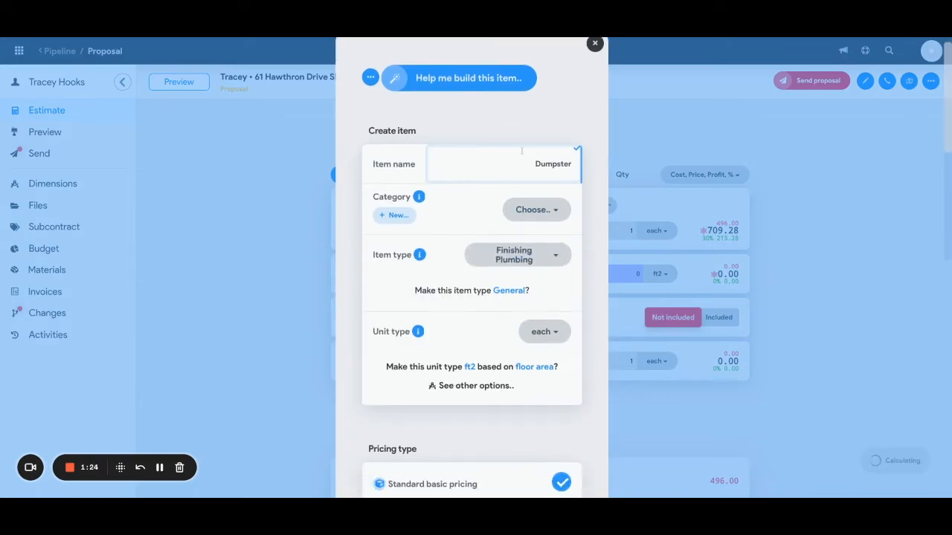
scroll(down, 3)
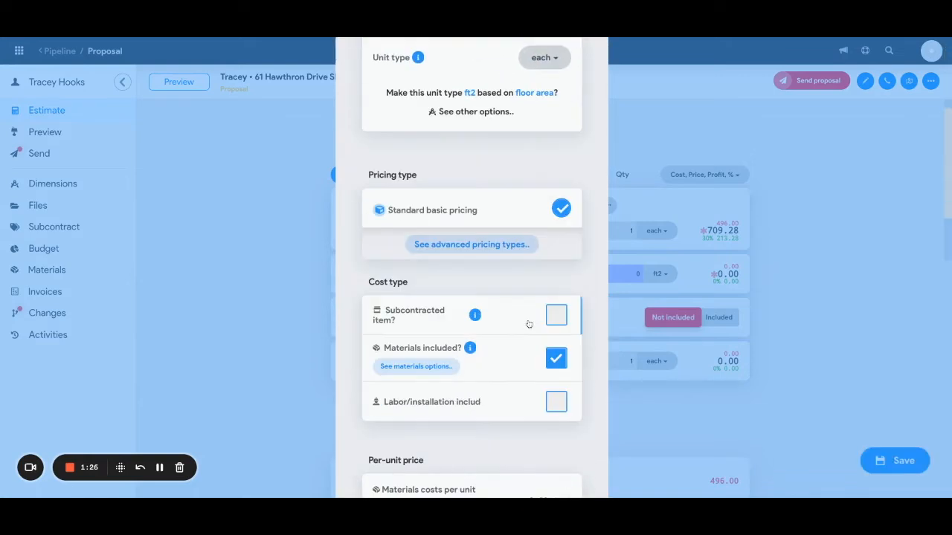
scroll(down, 3)
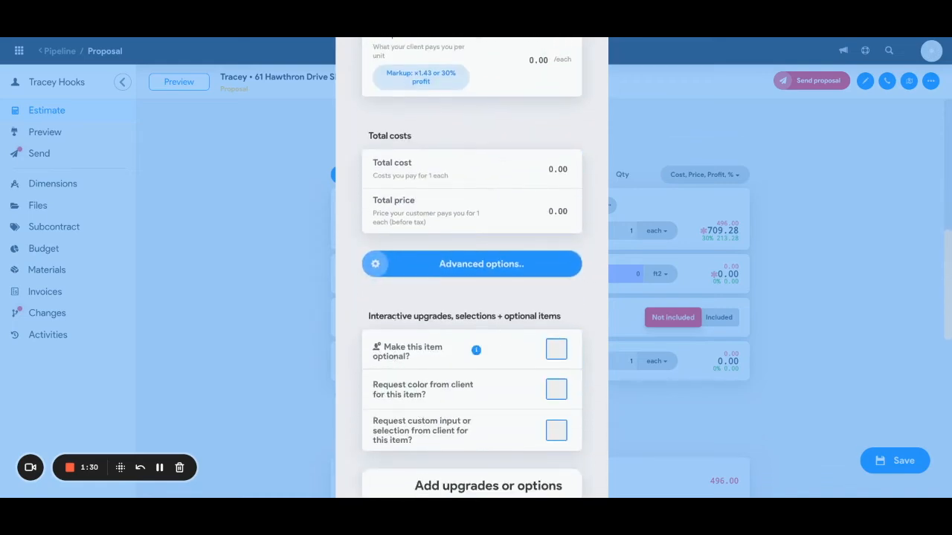
click(556, 349)
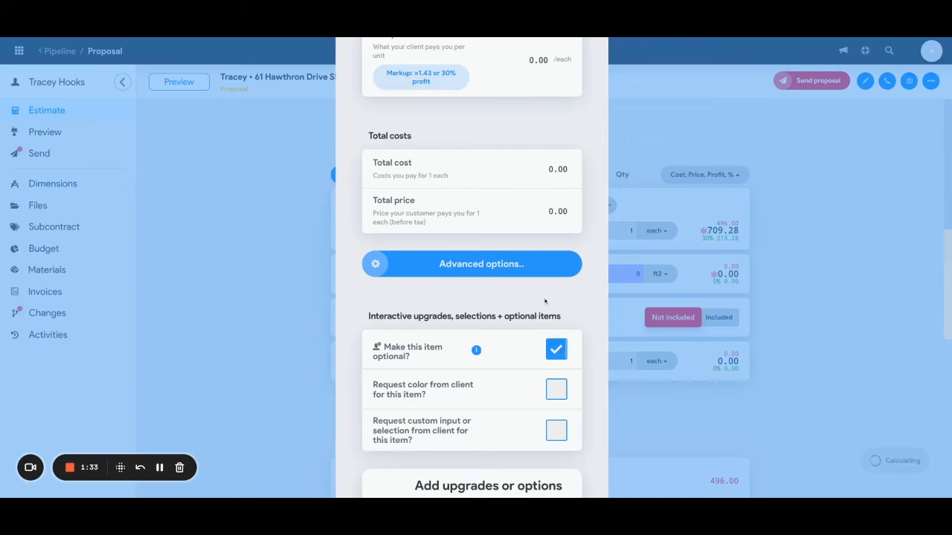
scroll(down, 3)
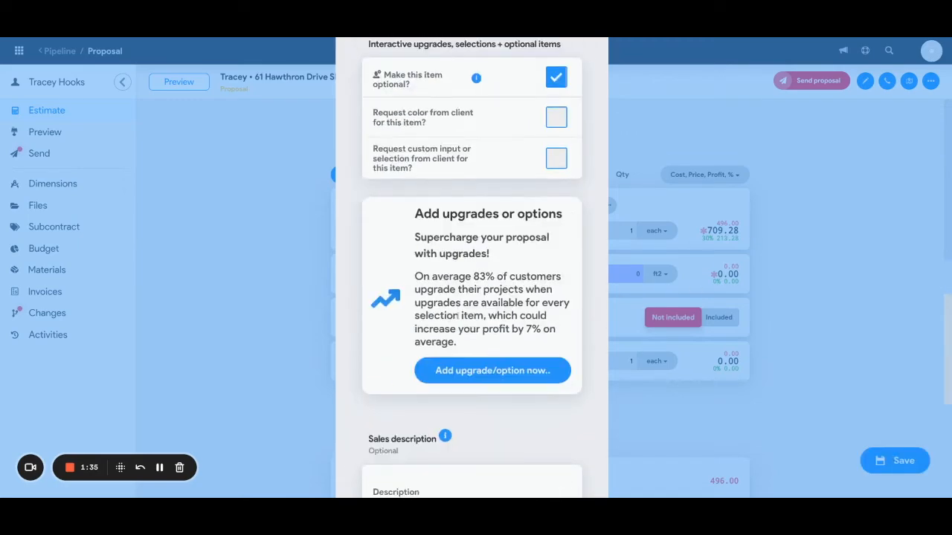
scroll(down, 3)
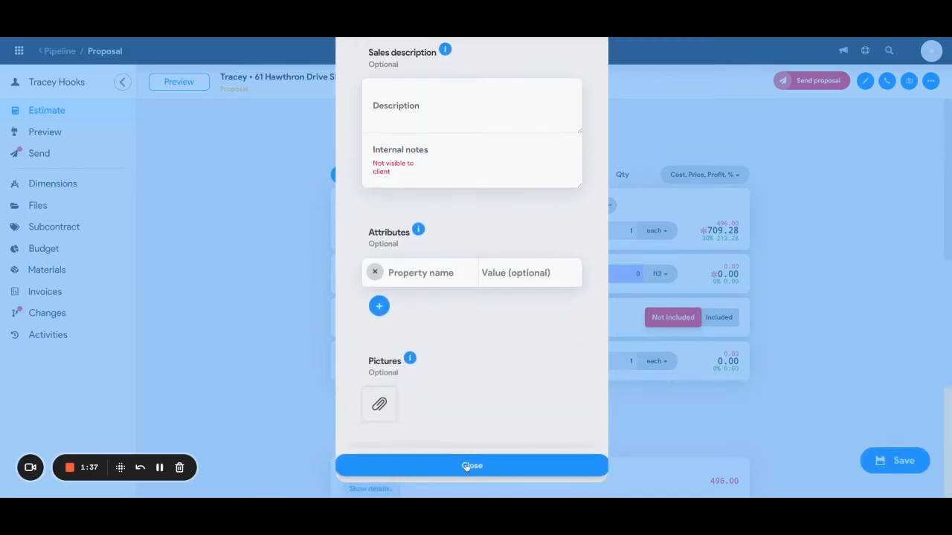
Close the item builder so the optional Dumpster item lands on the estimate as included.
click(473, 466)
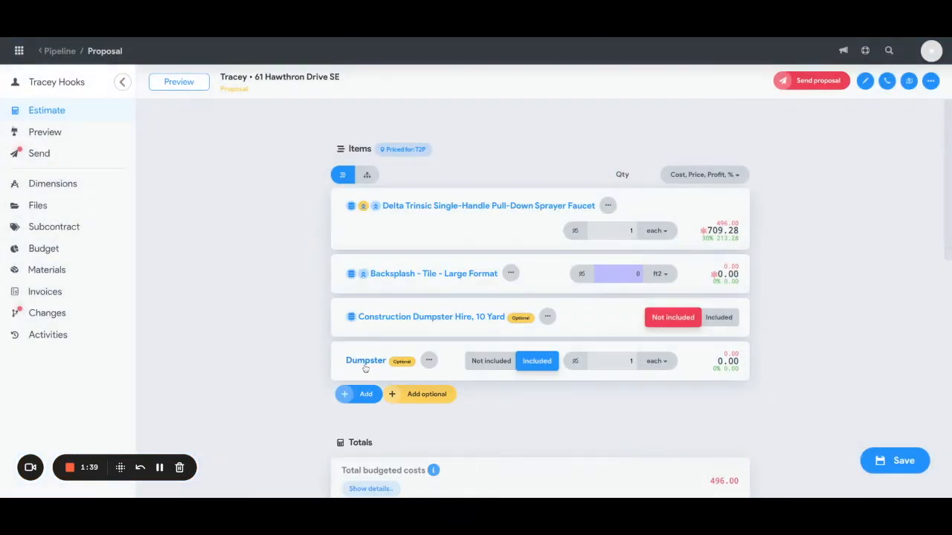
mouse_move(470, 378)
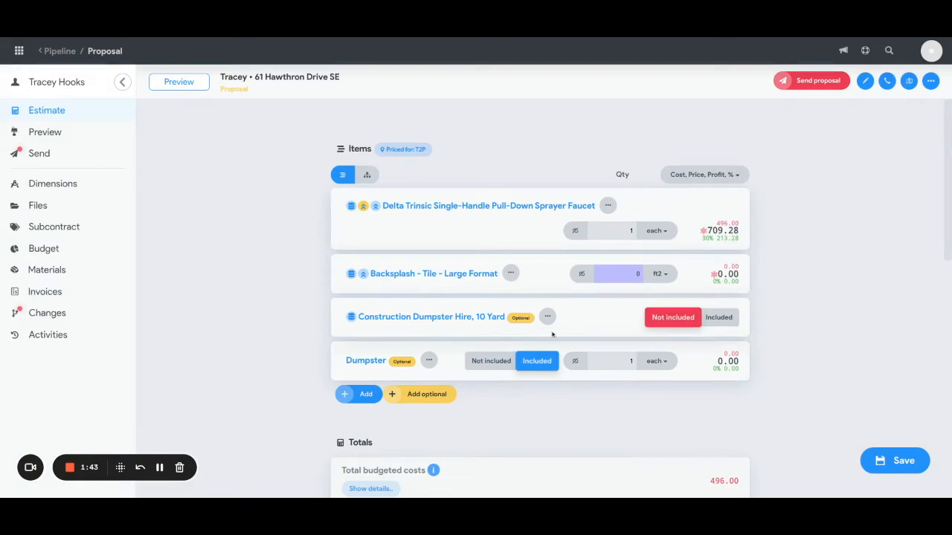
mouse_move(699, 380)
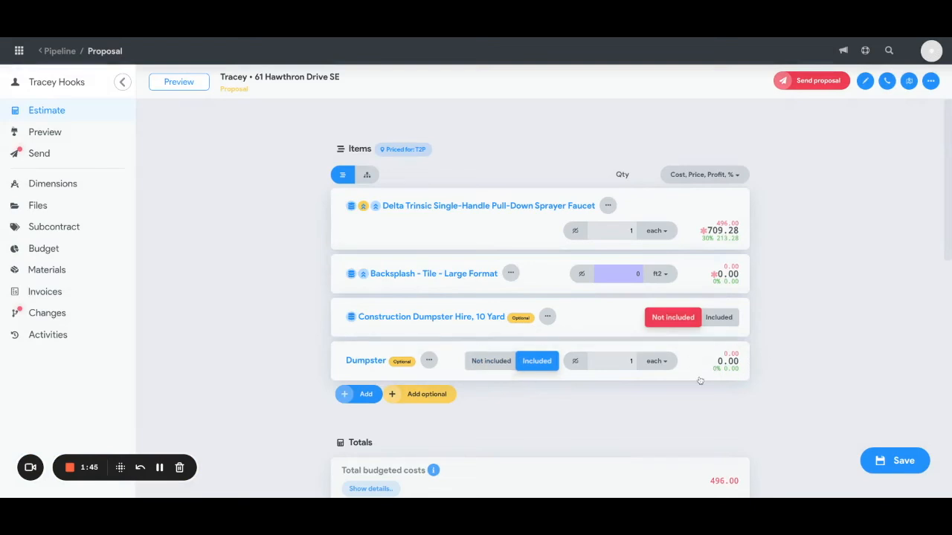
mouse_move(726, 369)
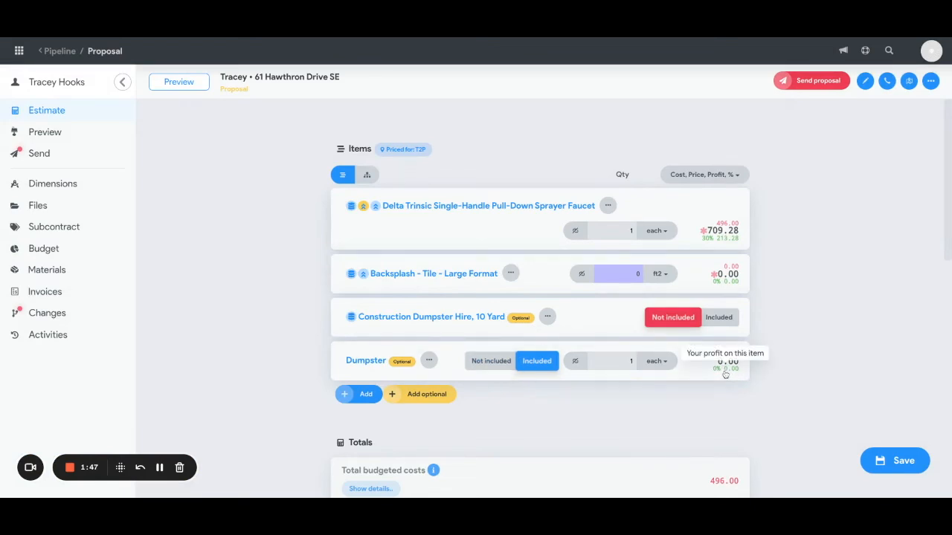
mouse_move(553, 327)
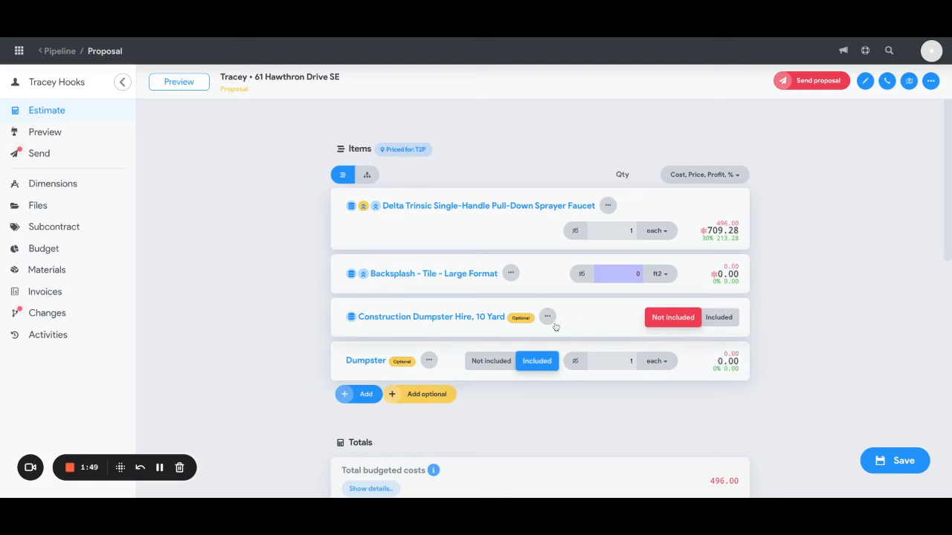
mouse_move(571, 345)
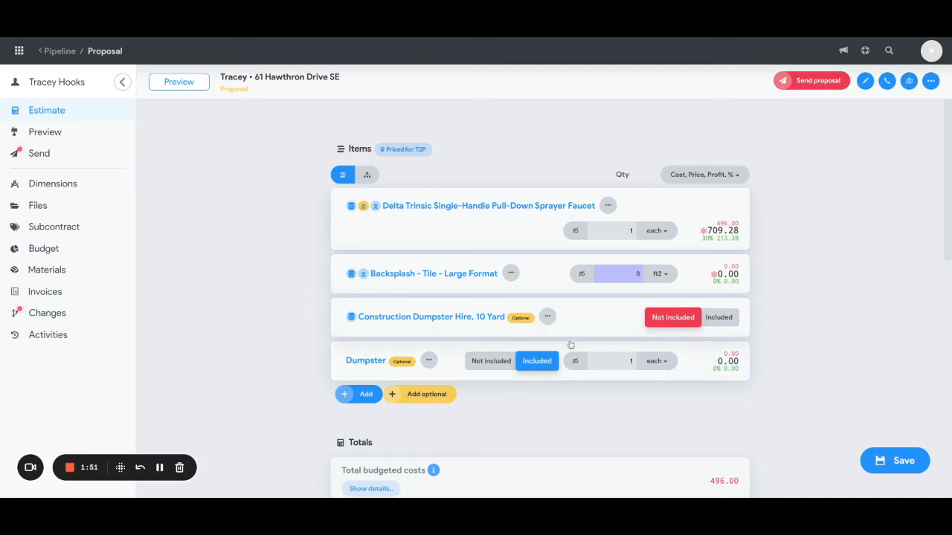